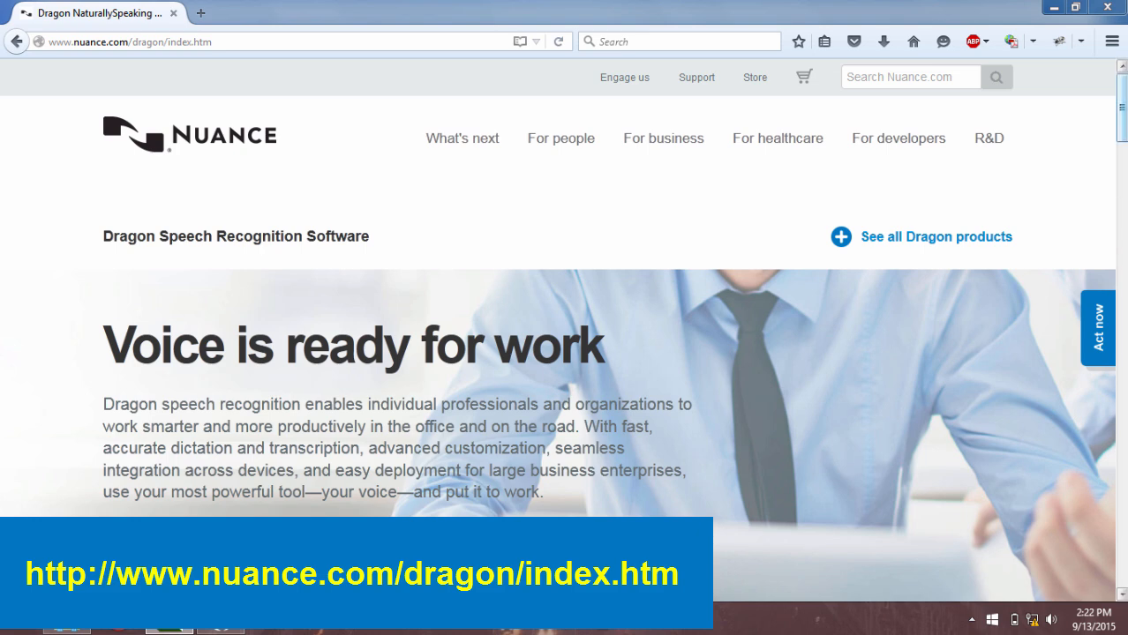
Launch the DragonBar on the desktop and open its Tools menu.
scroll("down", 3)
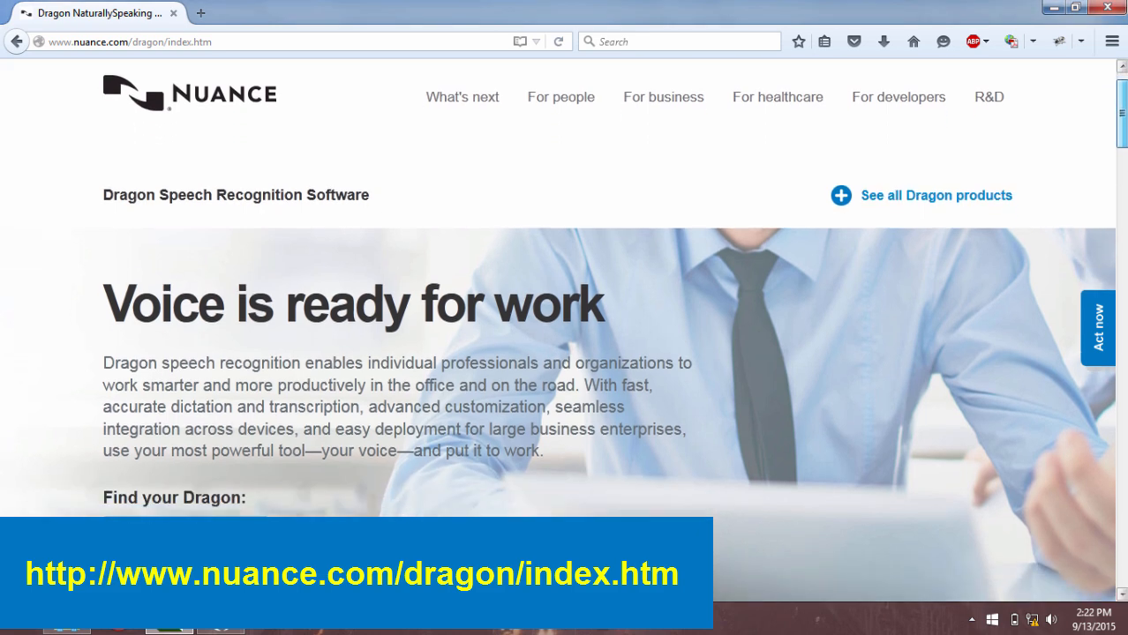
scroll("down", 3)
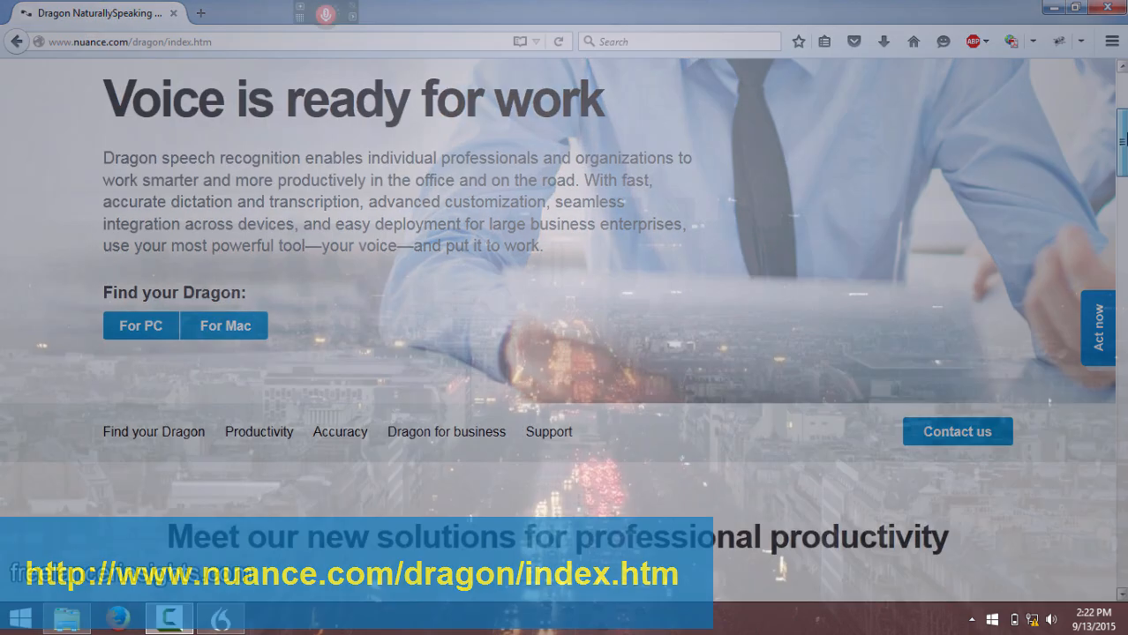
left_click(1109, 8)
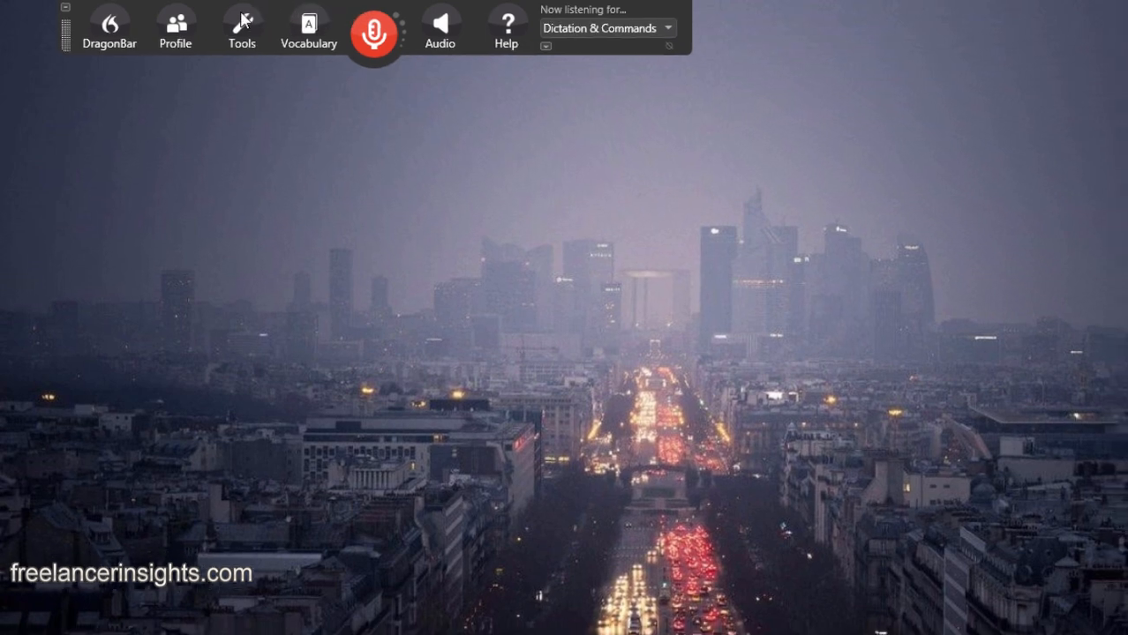
left_click(241, 27)
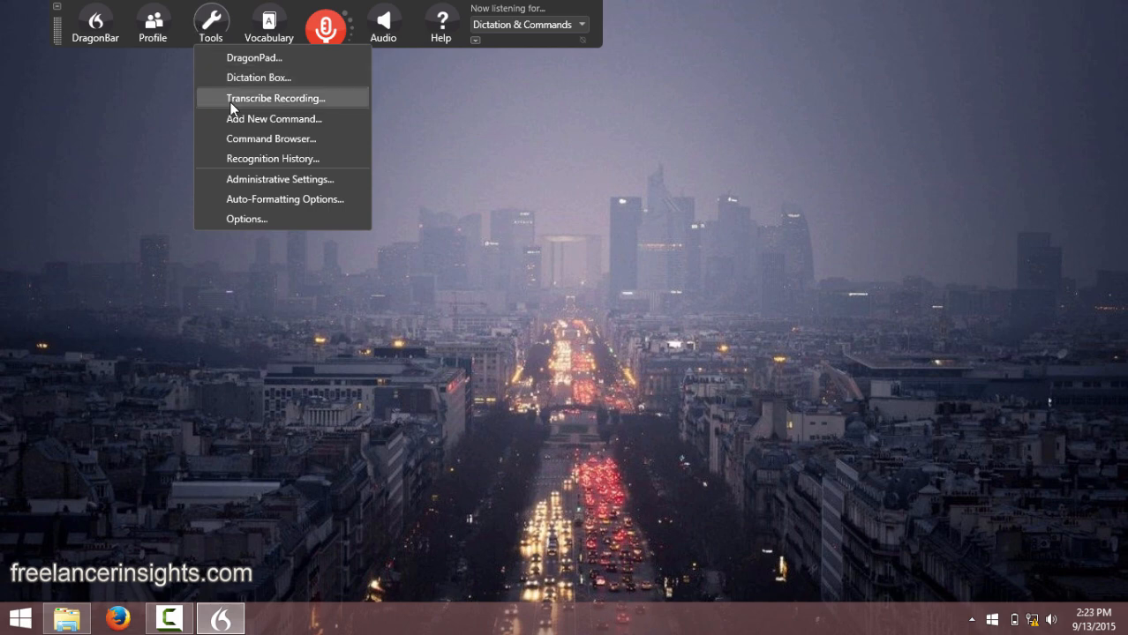
mouse_move(251, 106)
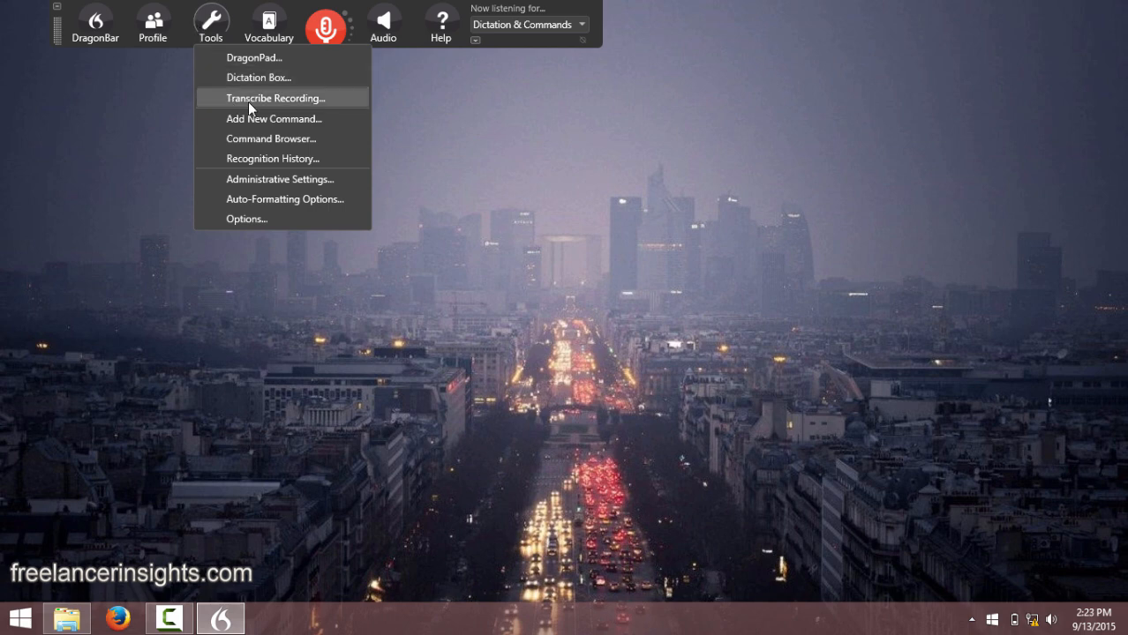
Choose Transcribe Recording from the Tools menu, keeping the default DragonPad and command options.
left_click(274, 97)
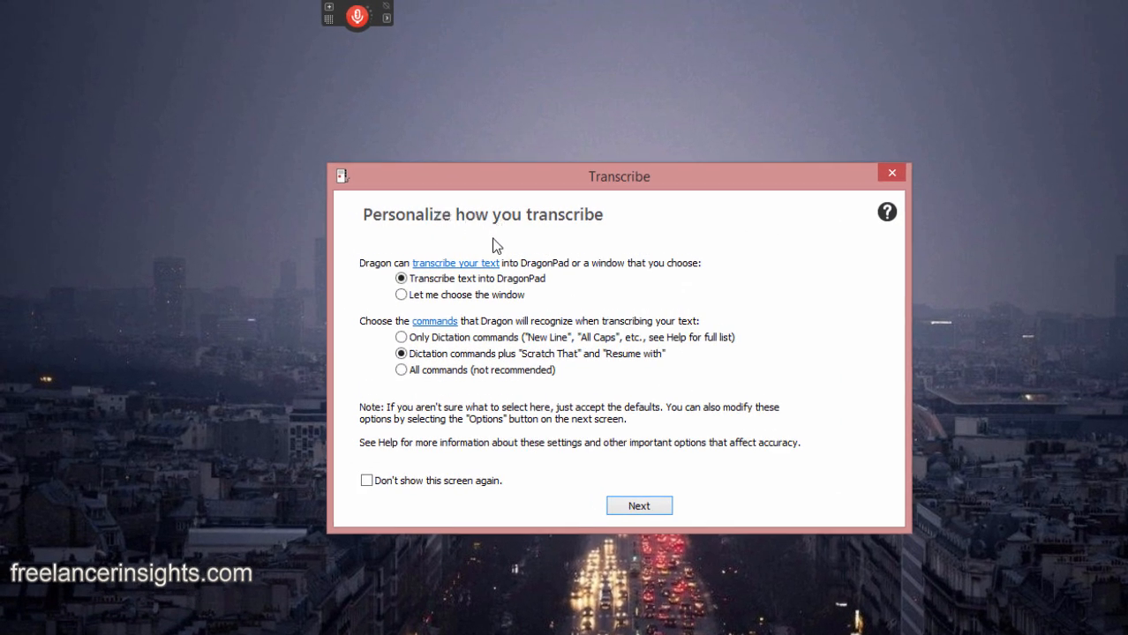
mouse_move(794, 405)
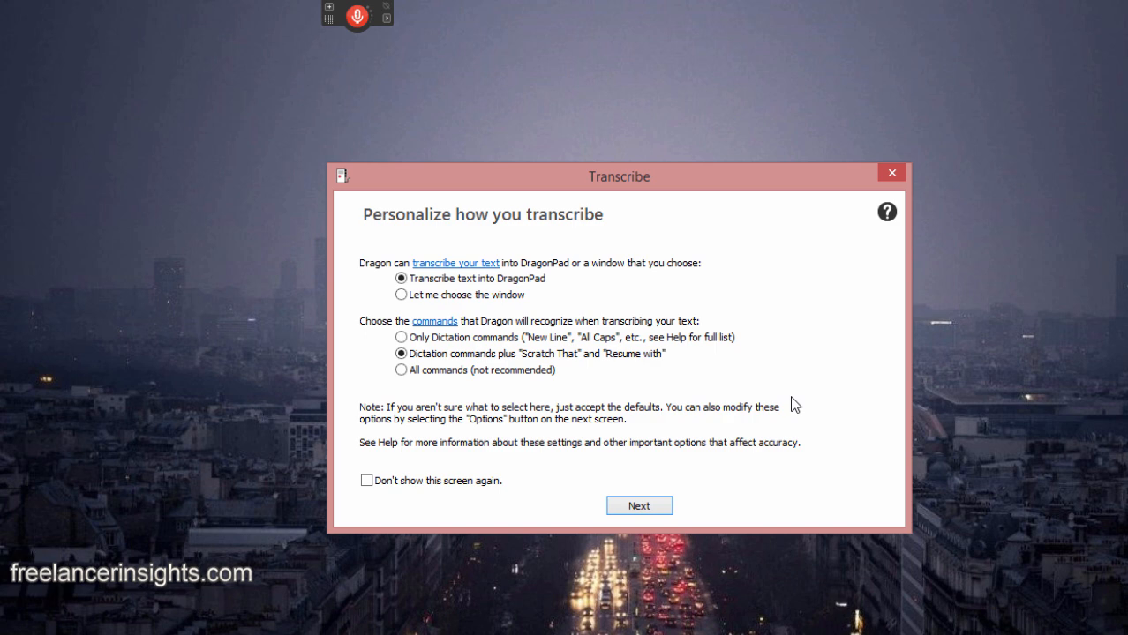
mouse_move(705, 380)
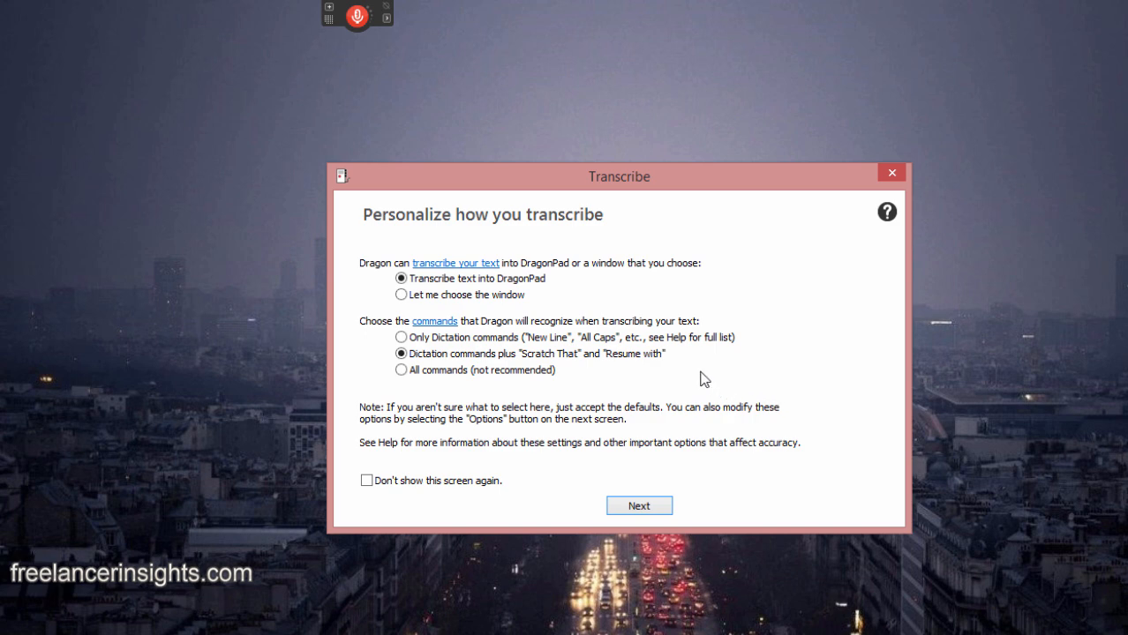
mouse_move(697, 377)
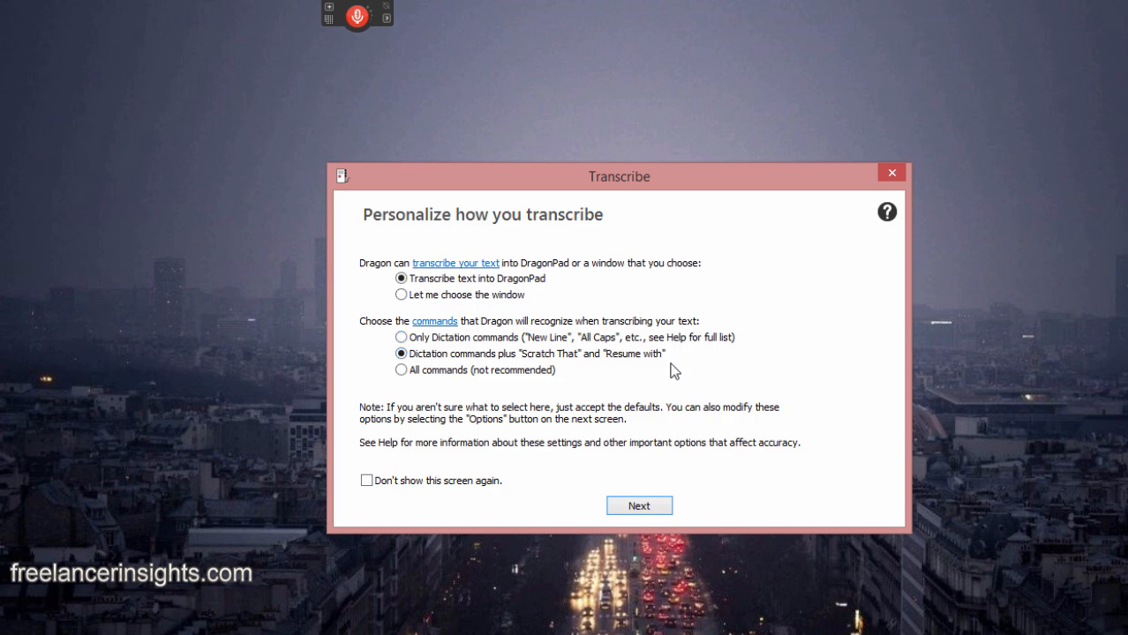
mouse_move(425, 430)
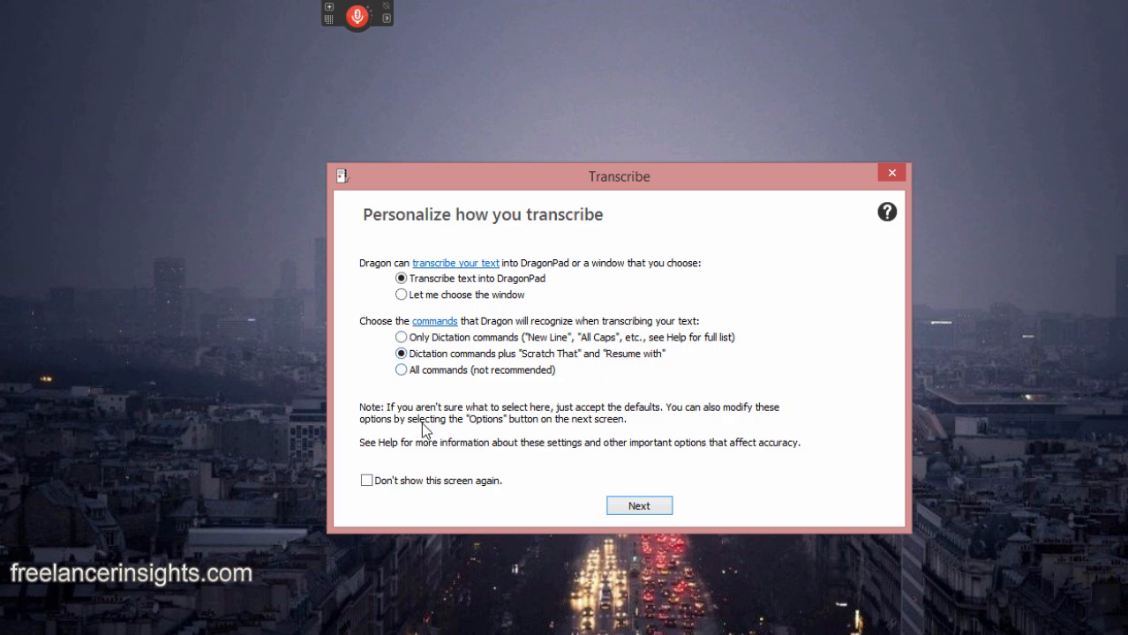
mouse_move(585, 431)
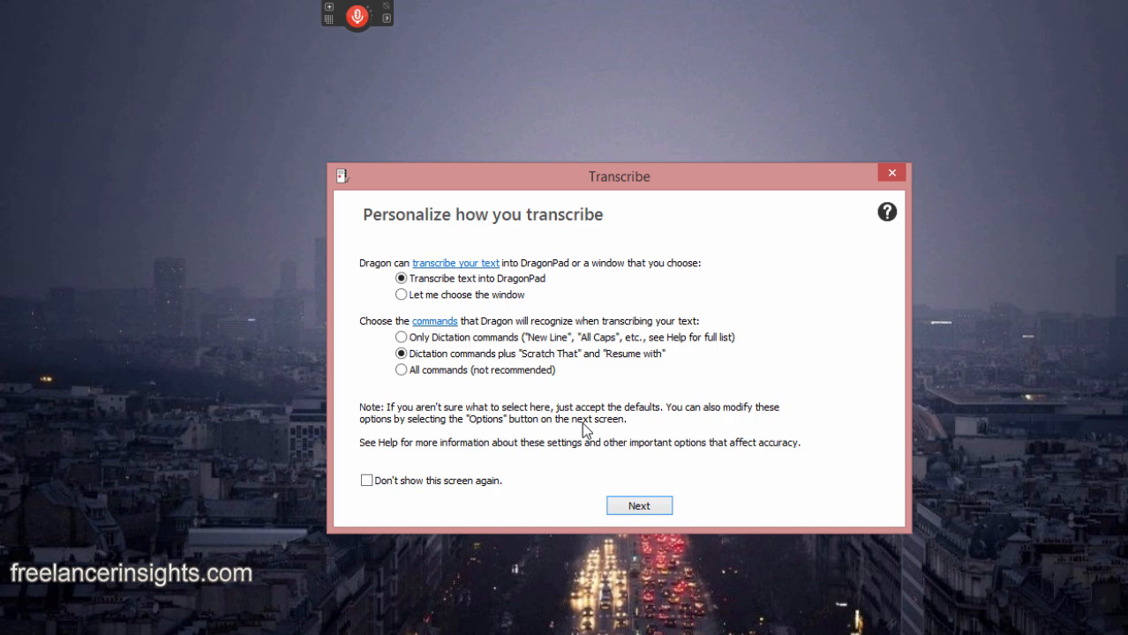
mouse_move(627, 436)
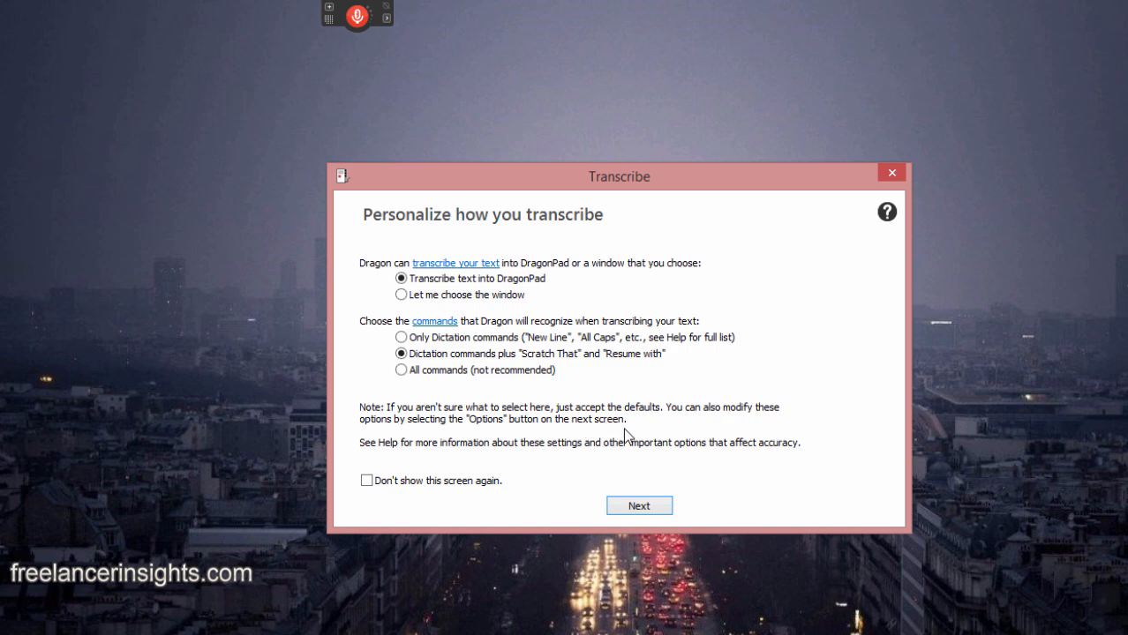
mouse_move(625, 472)
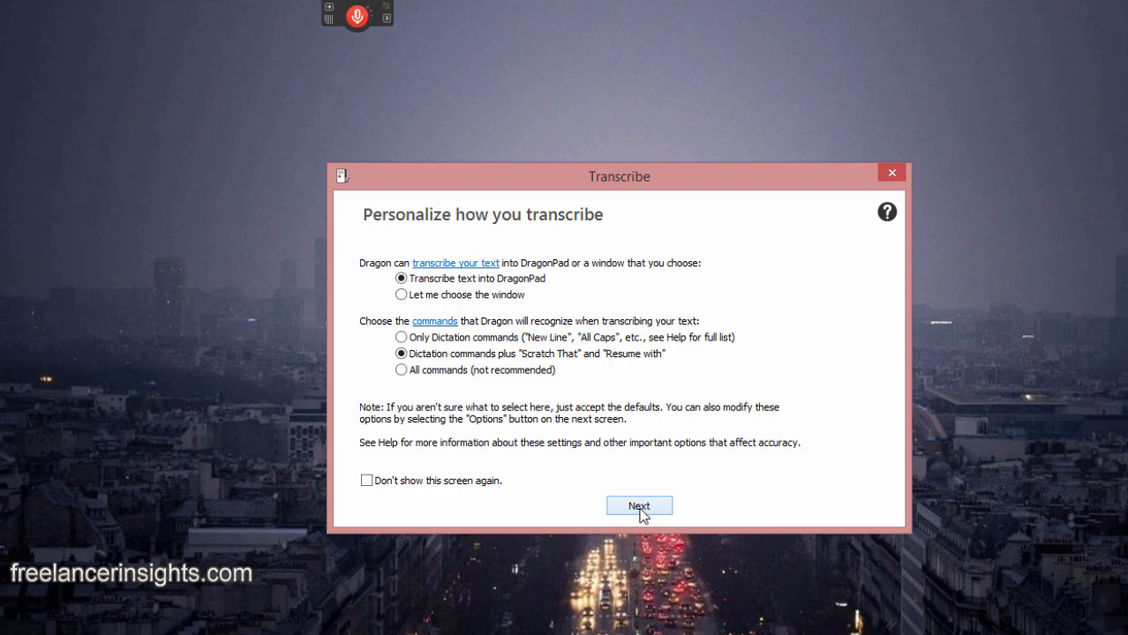
Pick Slide 1 Narrator.wav from the Dragon 13 Transcription Sample folder for transcription.
left_click(639, 506)
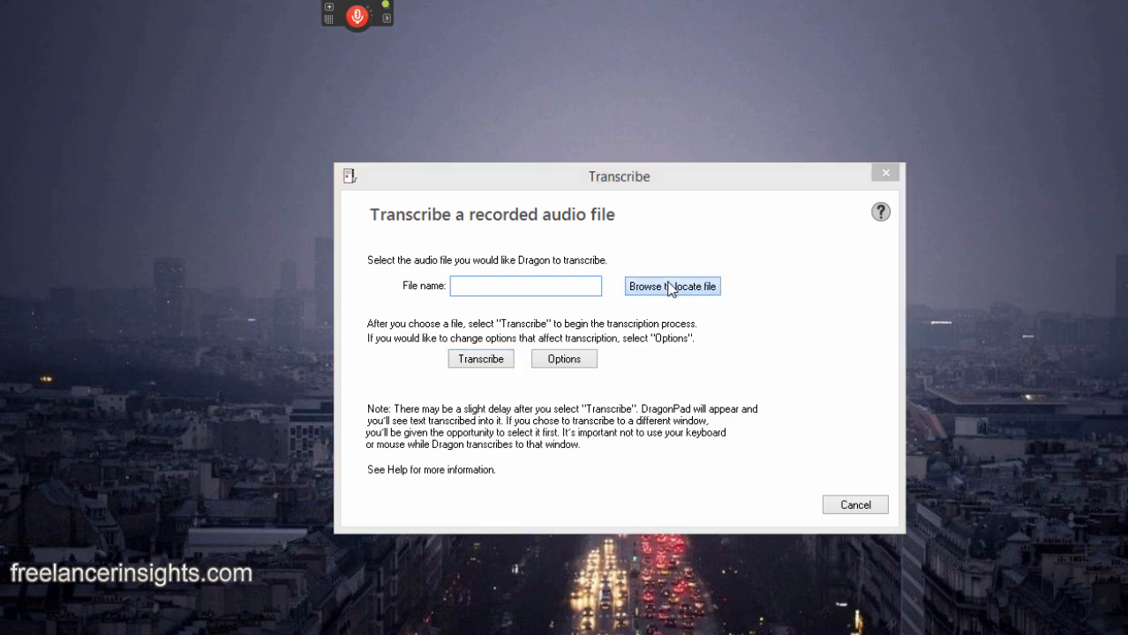
left_click(672, 286)
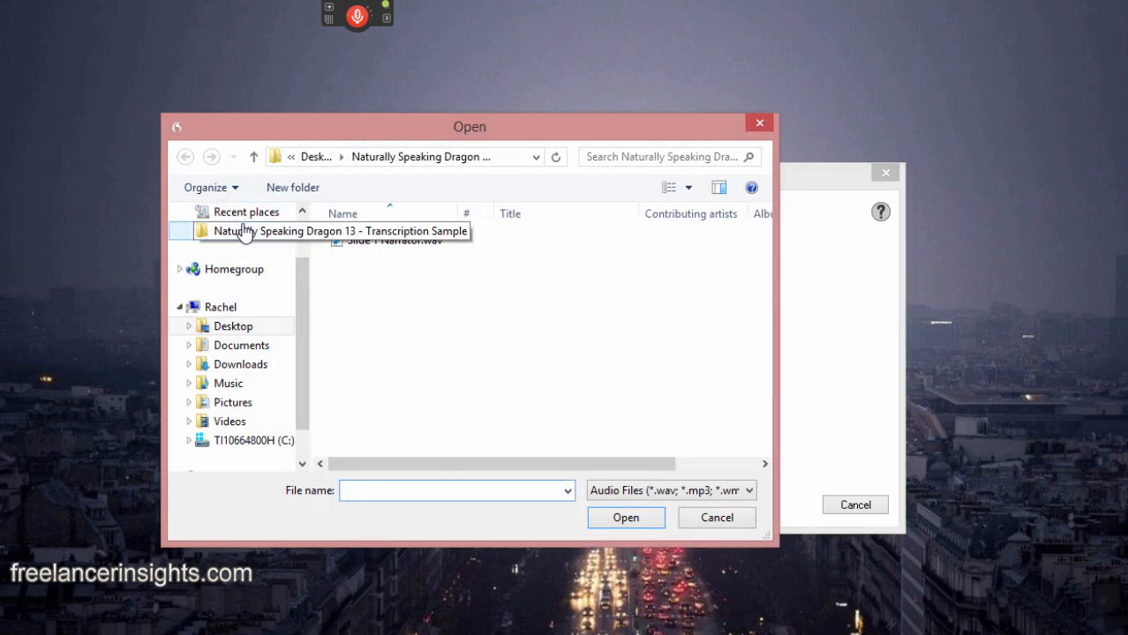
left_click(254, 230)
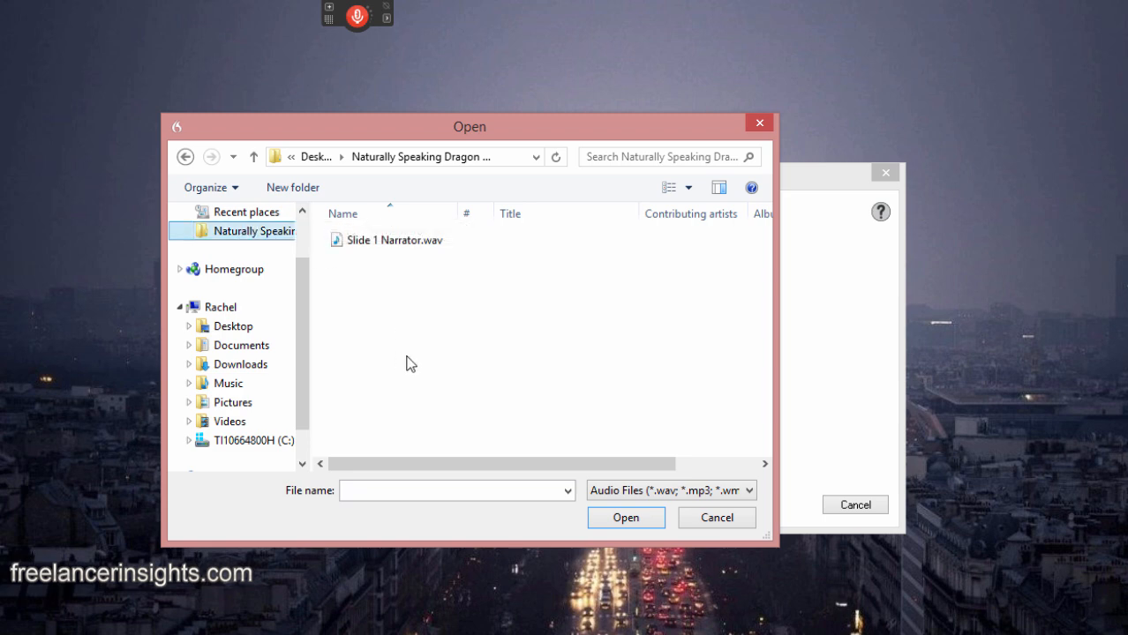
left_click(386, 240)
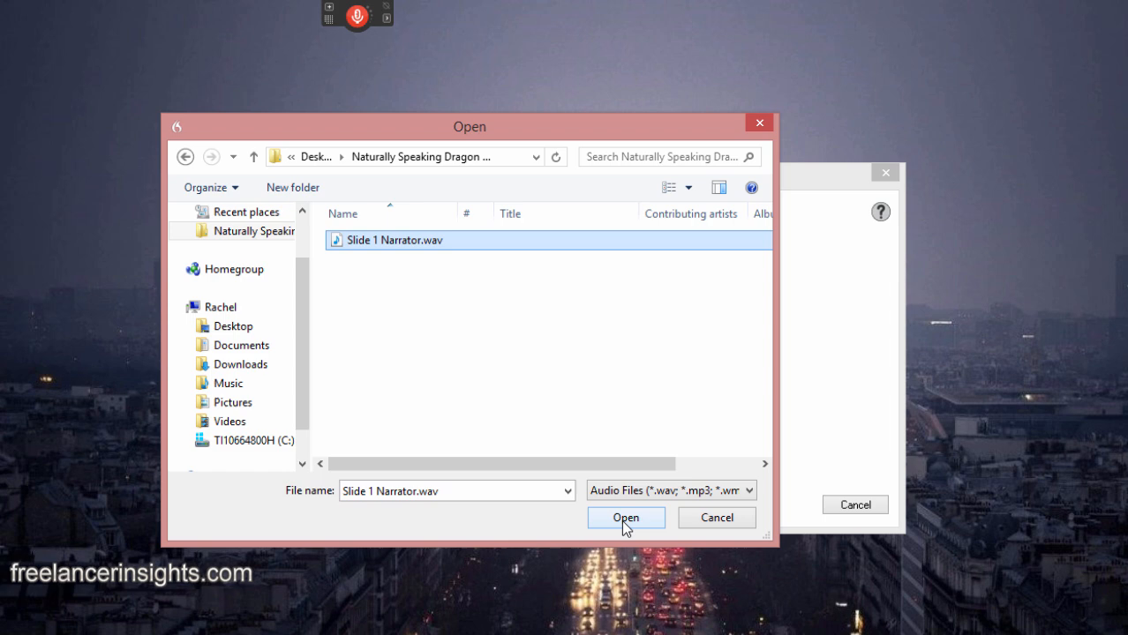
left_click(625, 517)
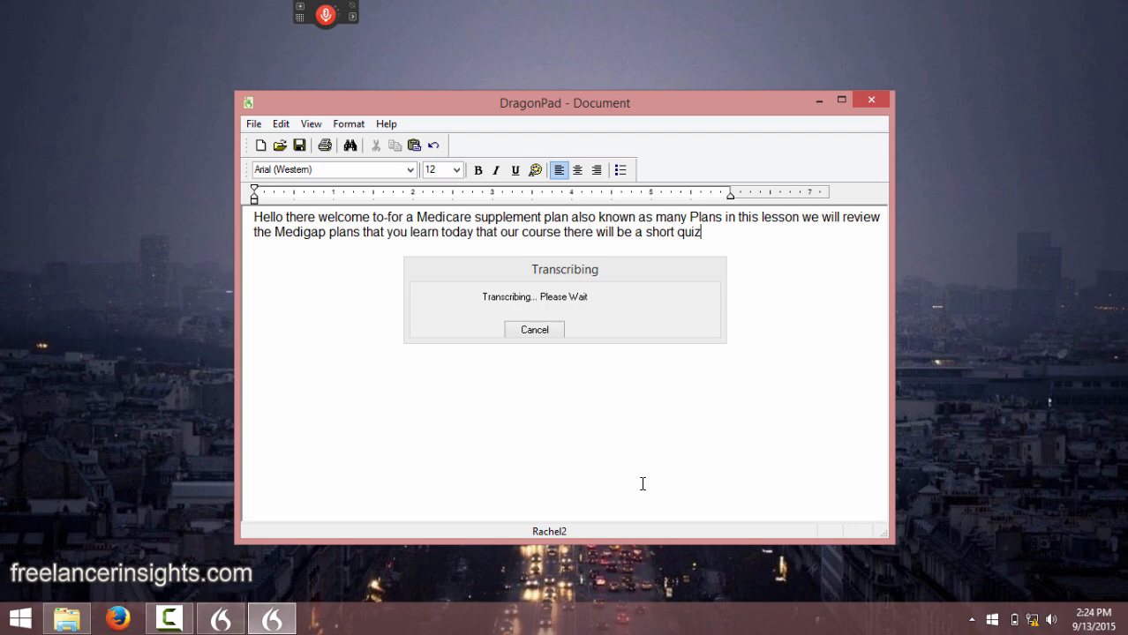
Let Dragon finish writing the transcript into DragonPad, ending 'are you ready'.
type("are you ready great let's get")
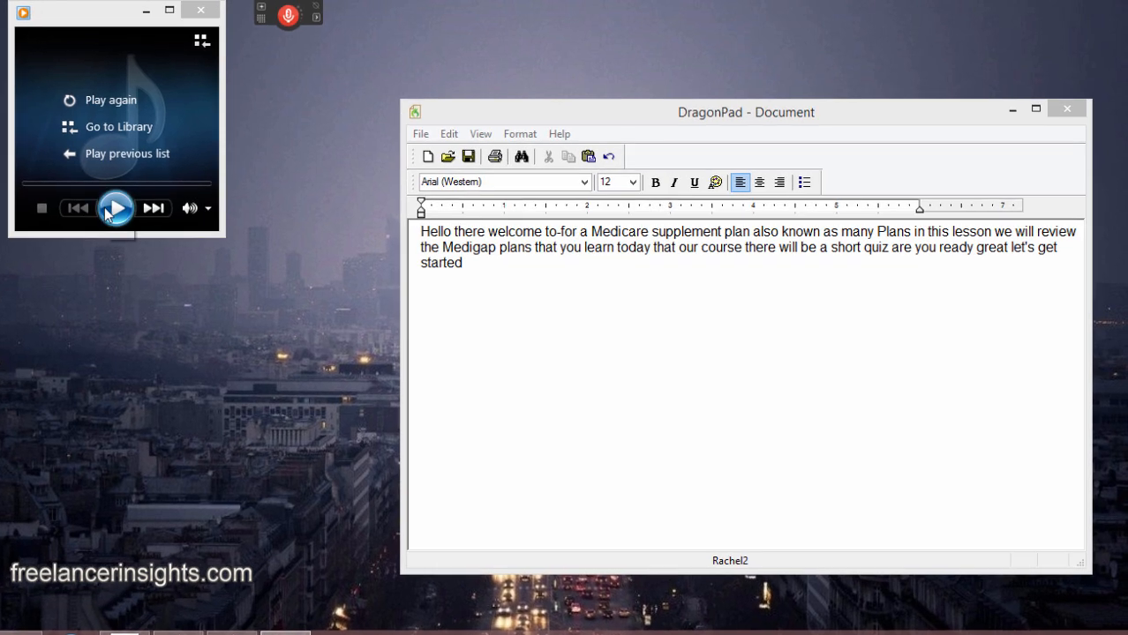
Play Slide 1 Narrator in Windows Media Player beside the DragonPad transcript.
left_click(116, 207)
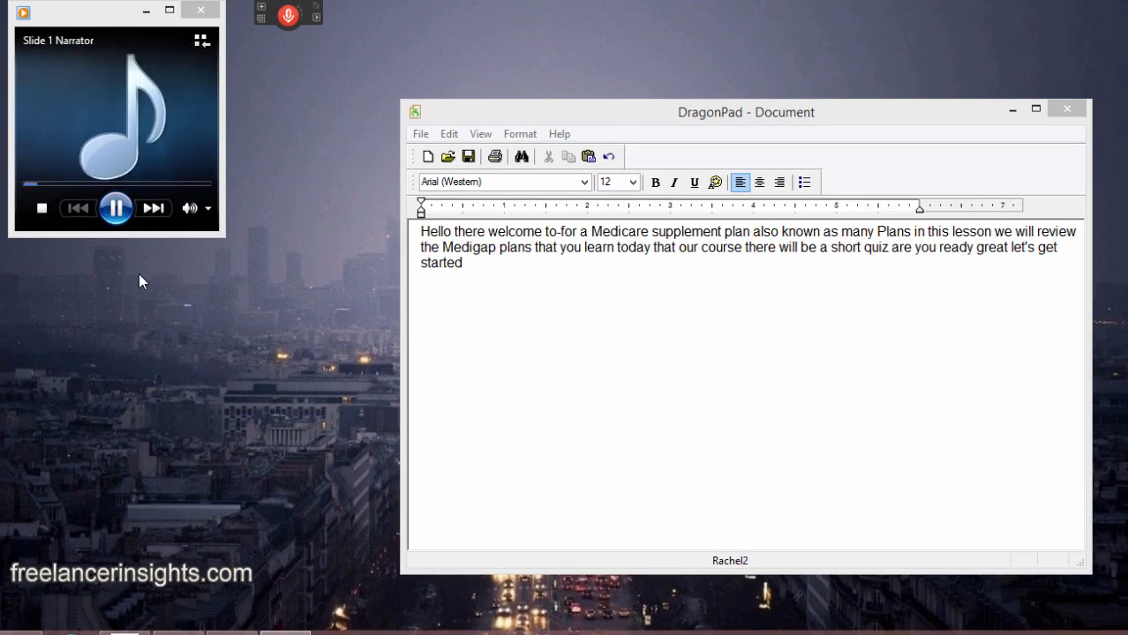